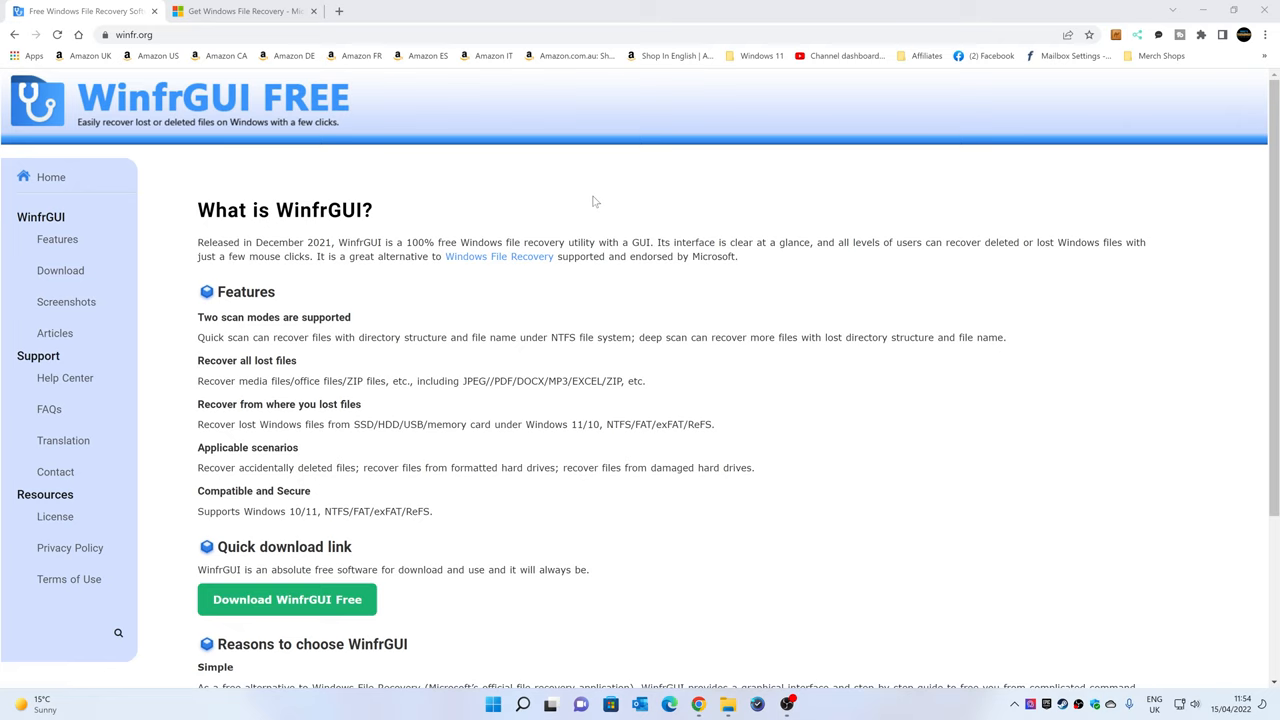
# - Download the free WinfrGUI installer and save it to the Desktop
pyautogui.click(244, 12)
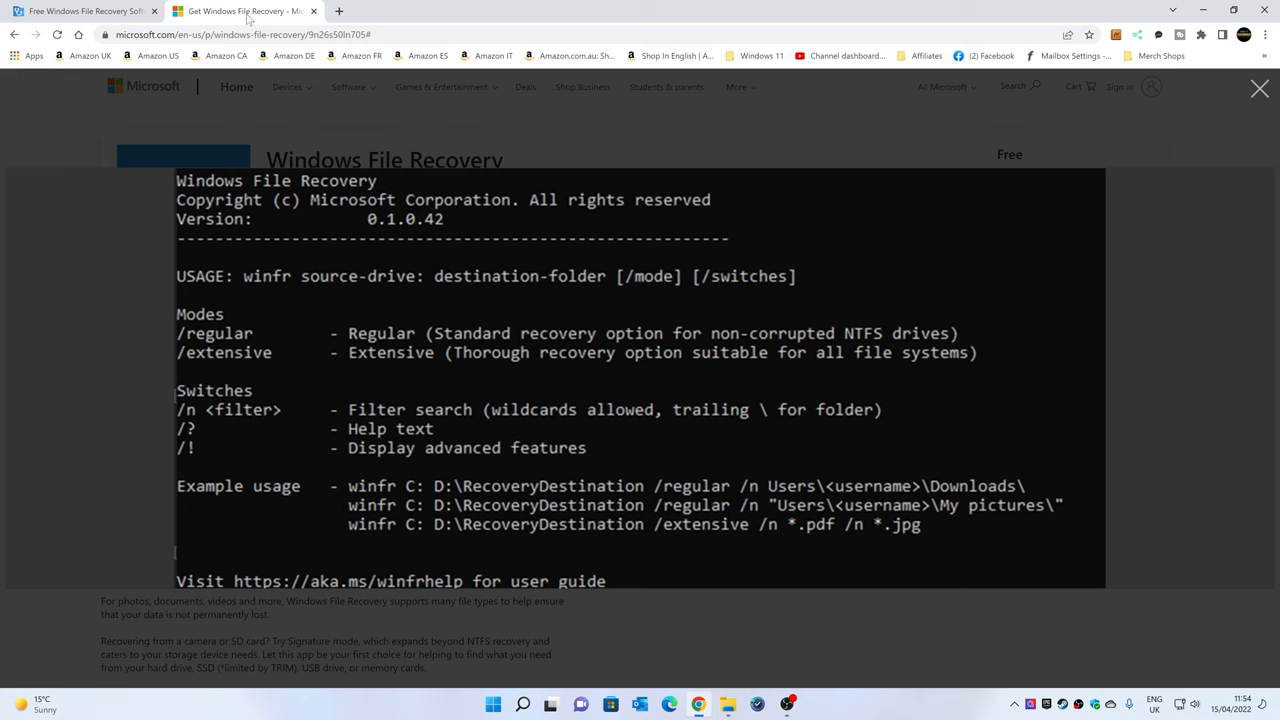
pyautogui.moveTo(294, 344)
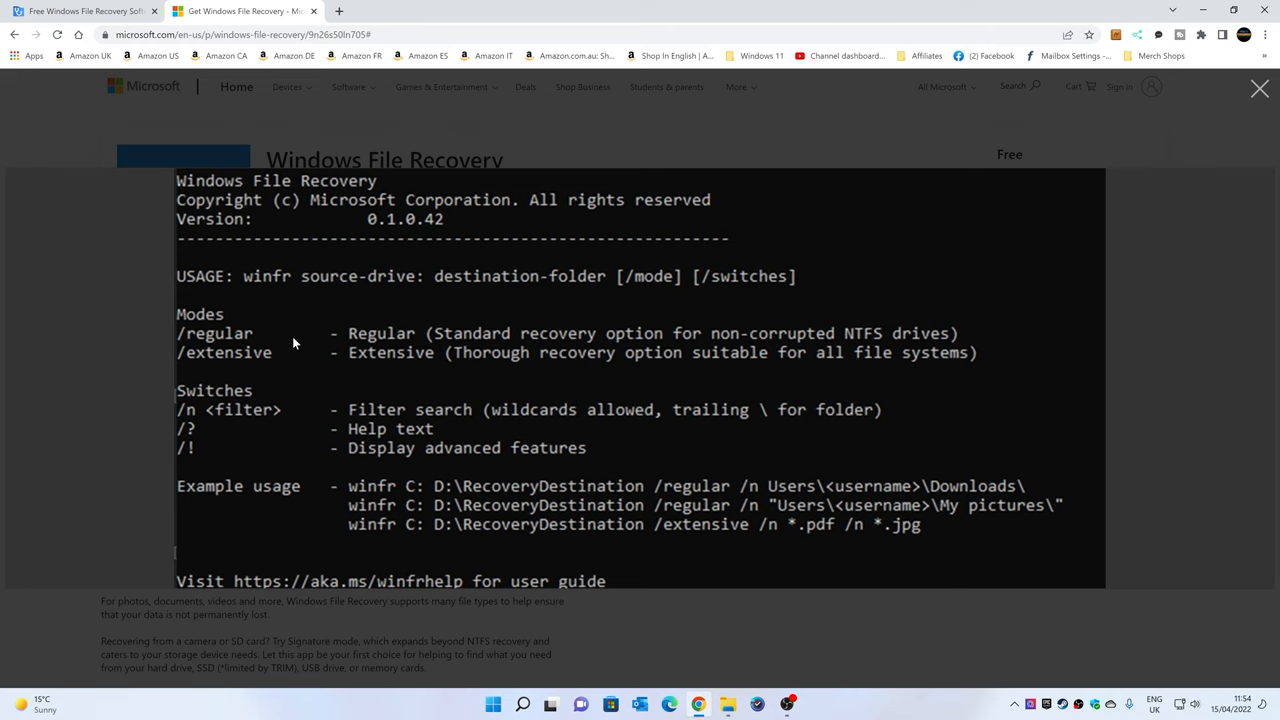
pyautogui.moveTo(392, 510)
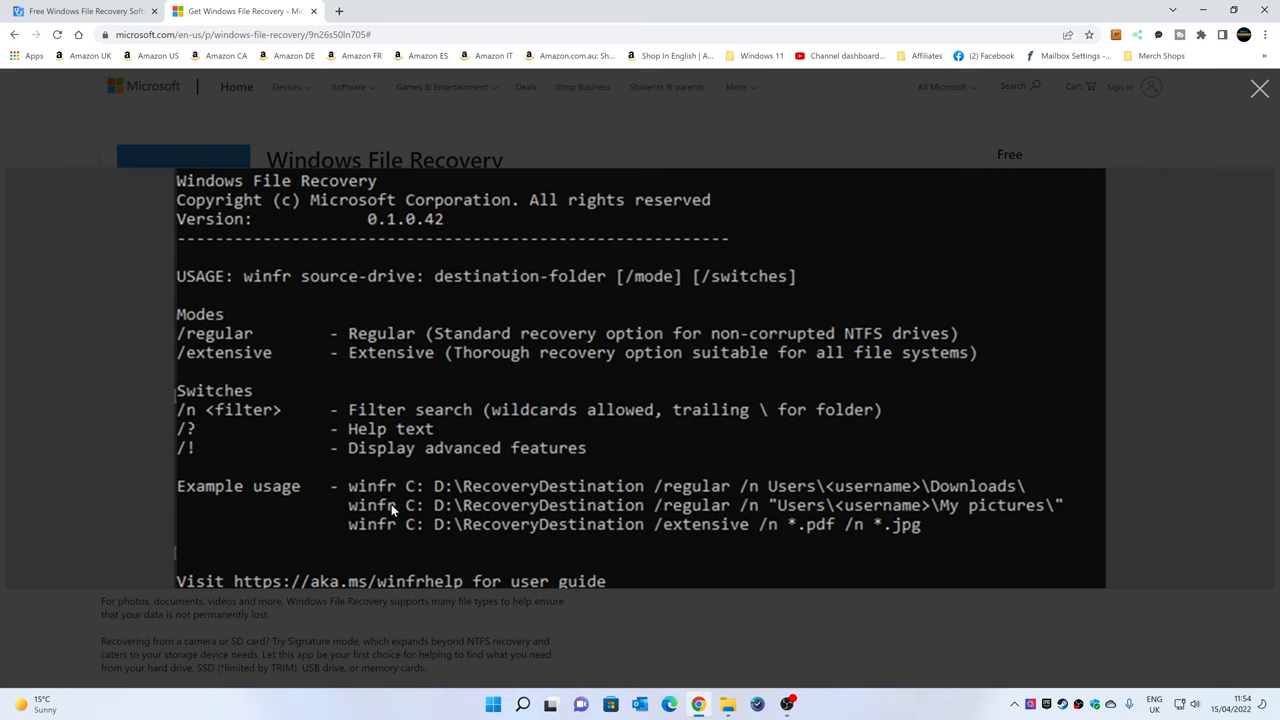
pyautogui.moveTo(388, 524)
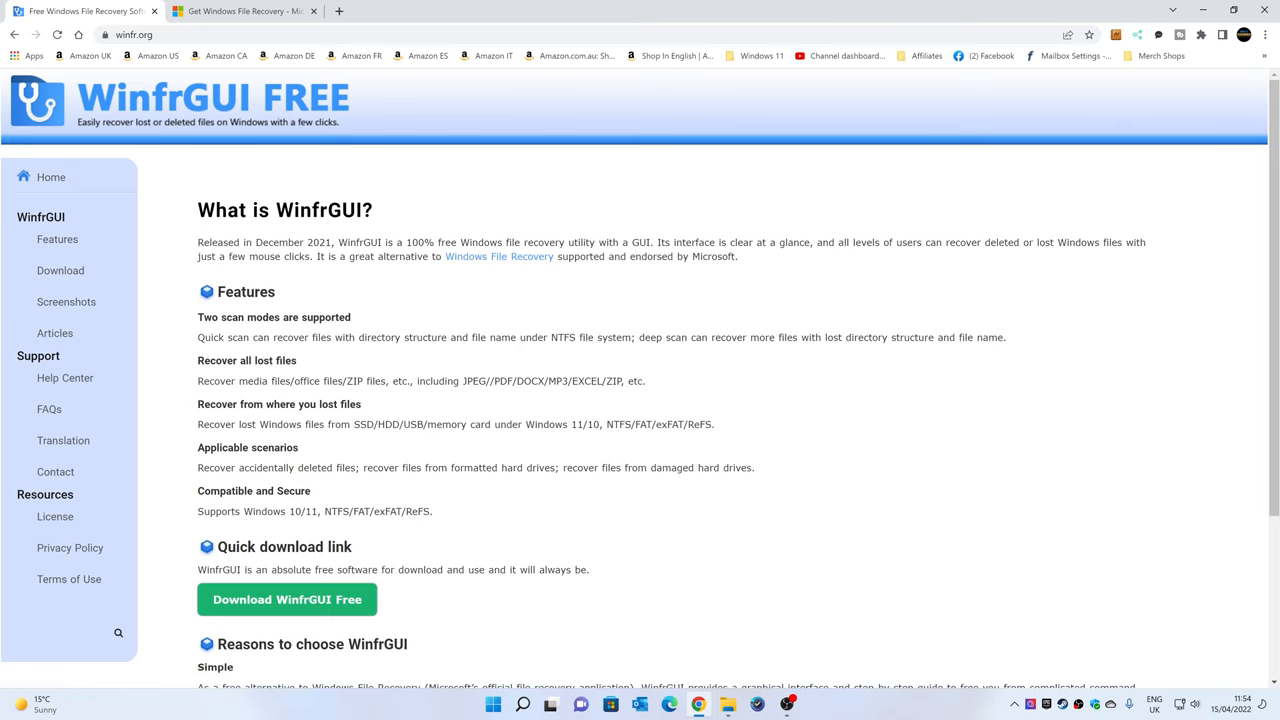
pyautogui.click(288, 600)
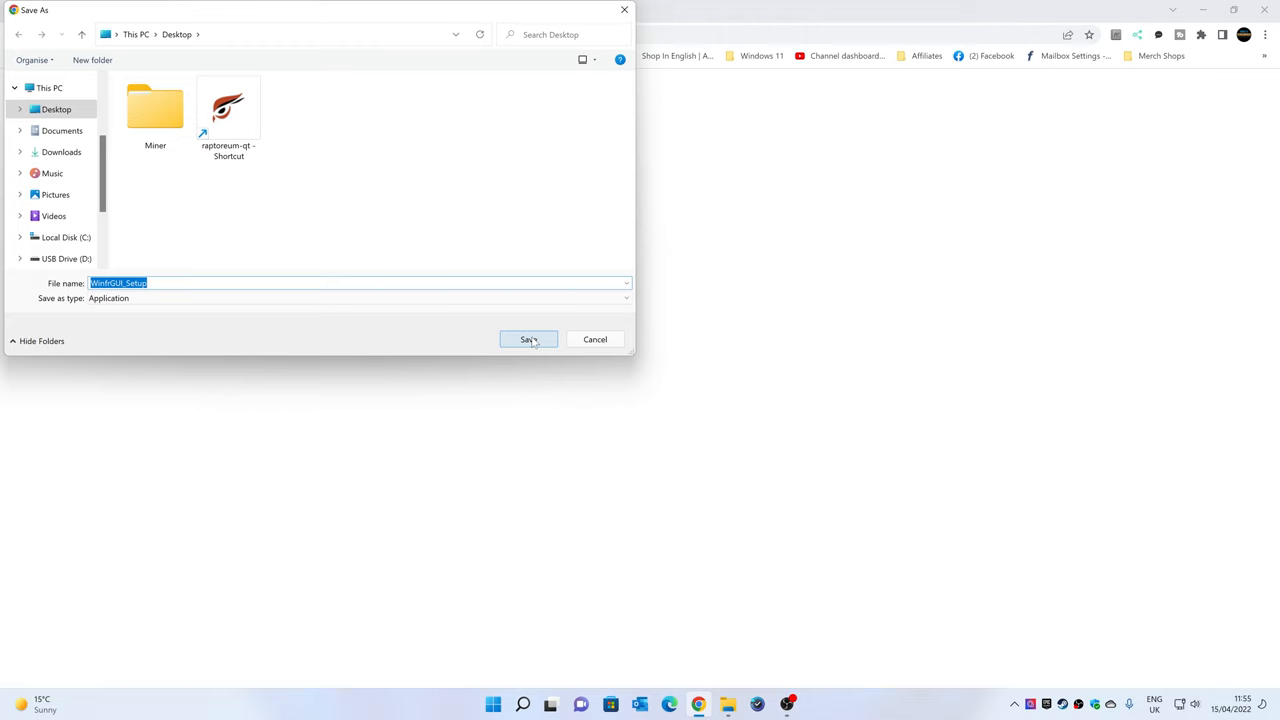
pyautogui.click(528, 340)
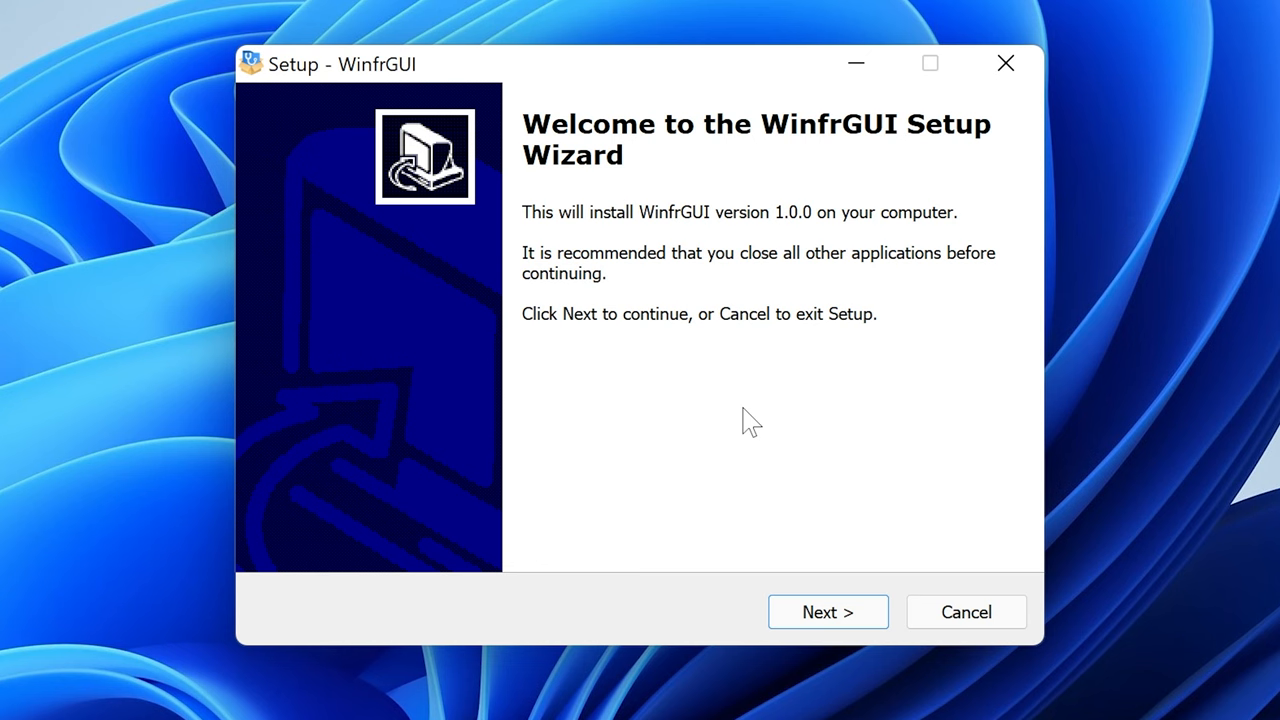
# - Install WinfrGUI into the default C:\Program Files (x86)\WinfrGUI folder
pyautogui.click(828, 612)
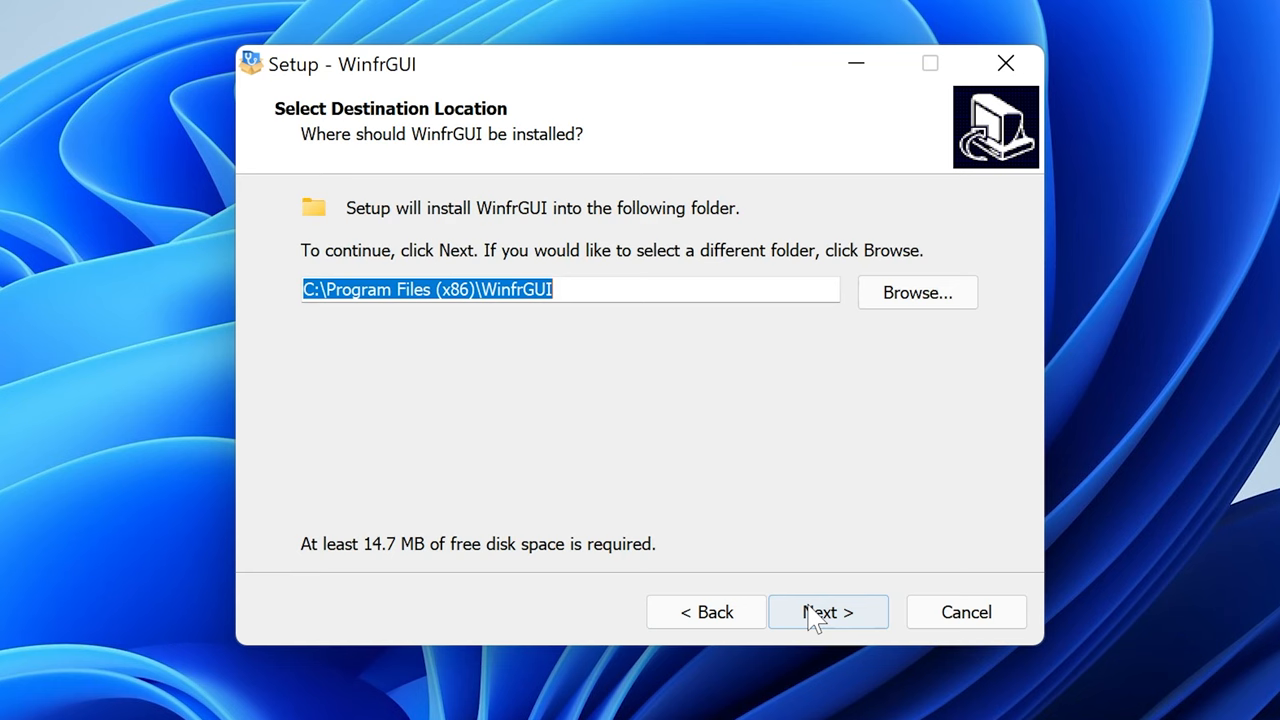
pyautogui.click(828, 612)
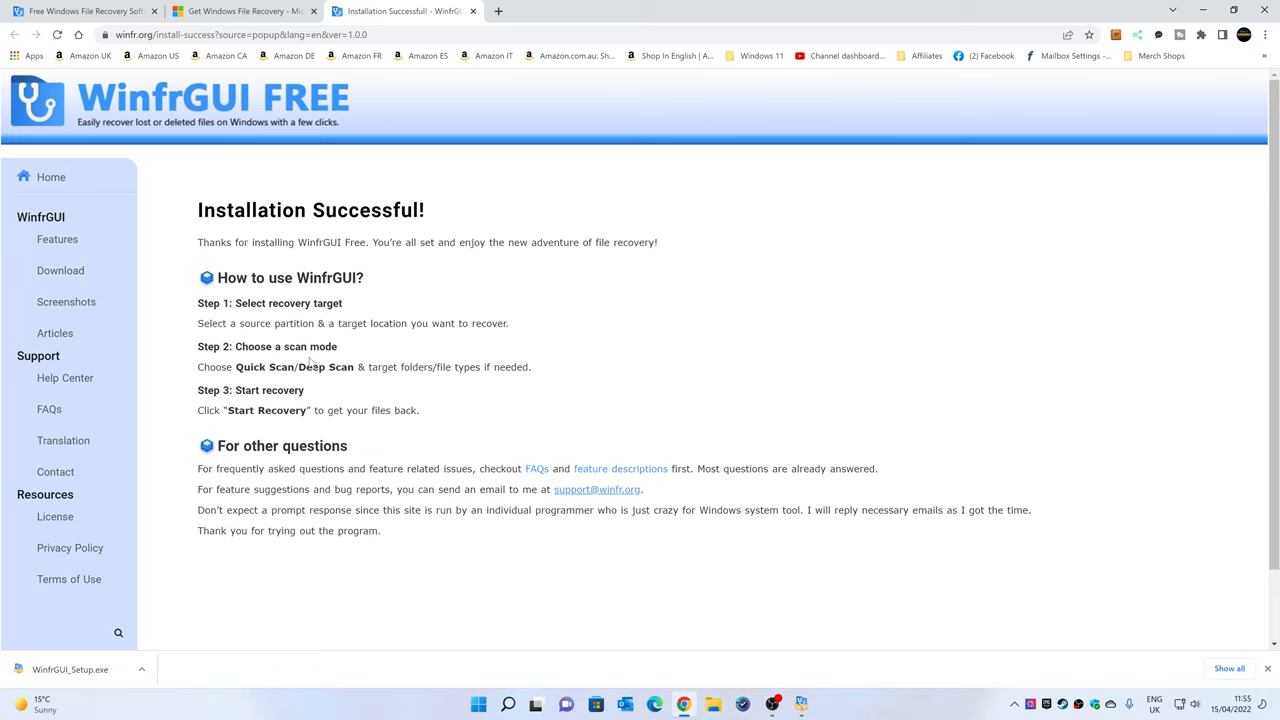
pyautogui.moveTo(596, 488)
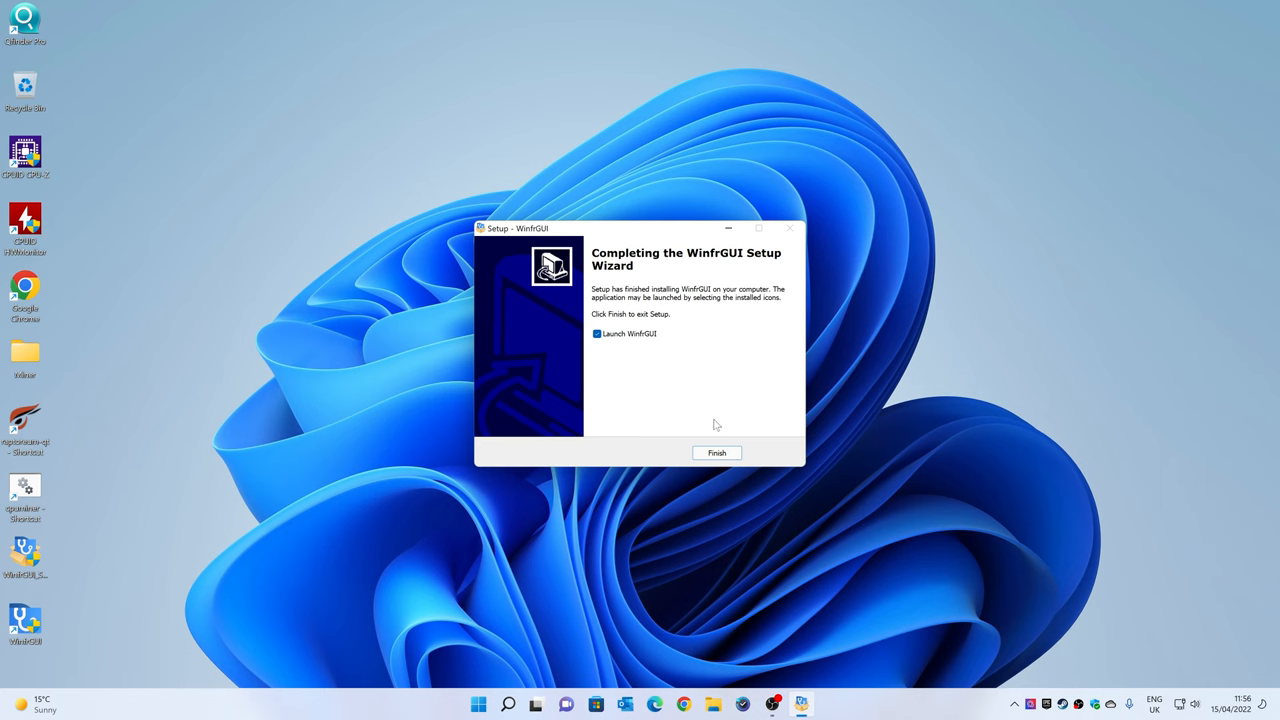
# - Launch WinfrGUI from setup, pick Deep Scan mode and drive D as the source
pyautogui.click(716, 452)
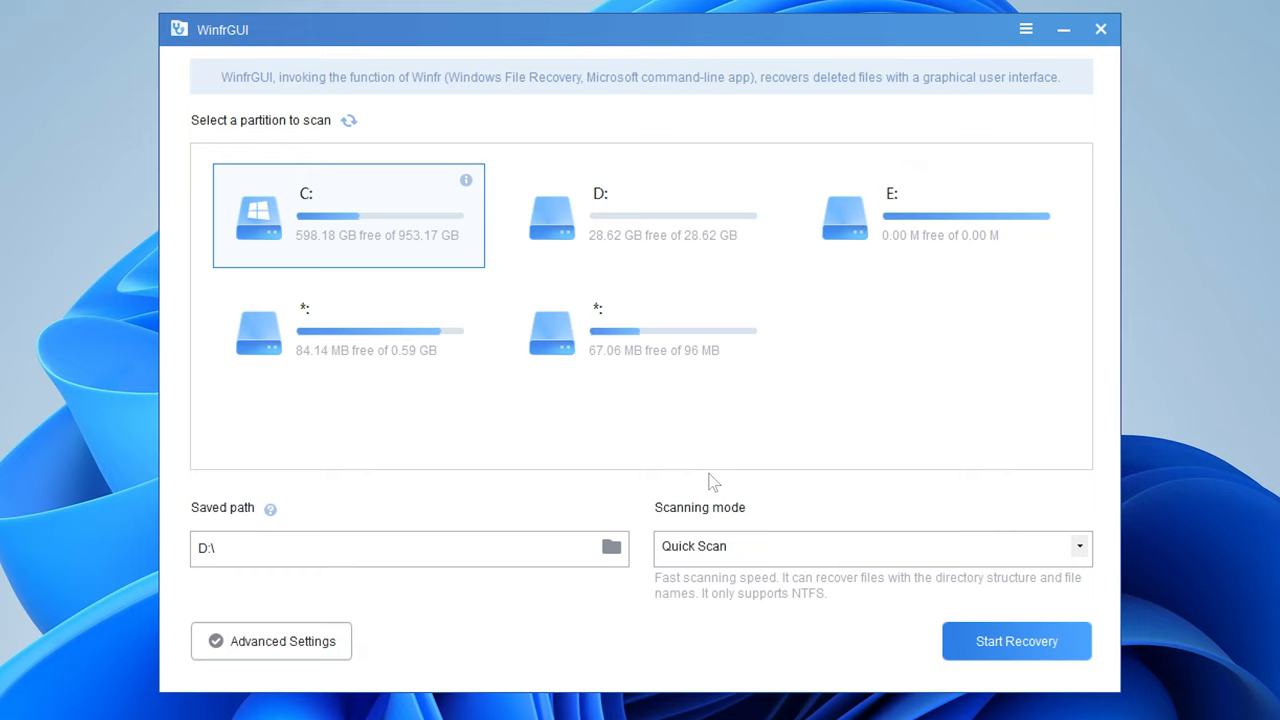
pyautogui.moveTo(340, 218)
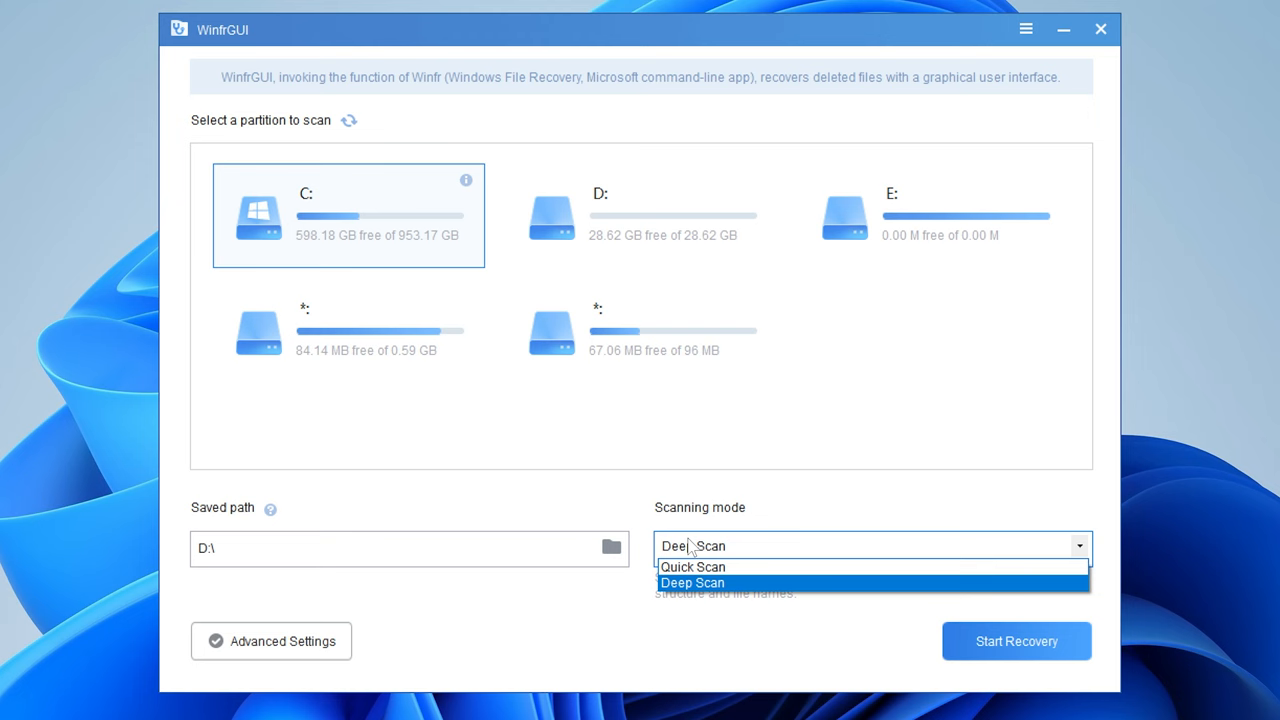
pyautogui.click(270, 640)
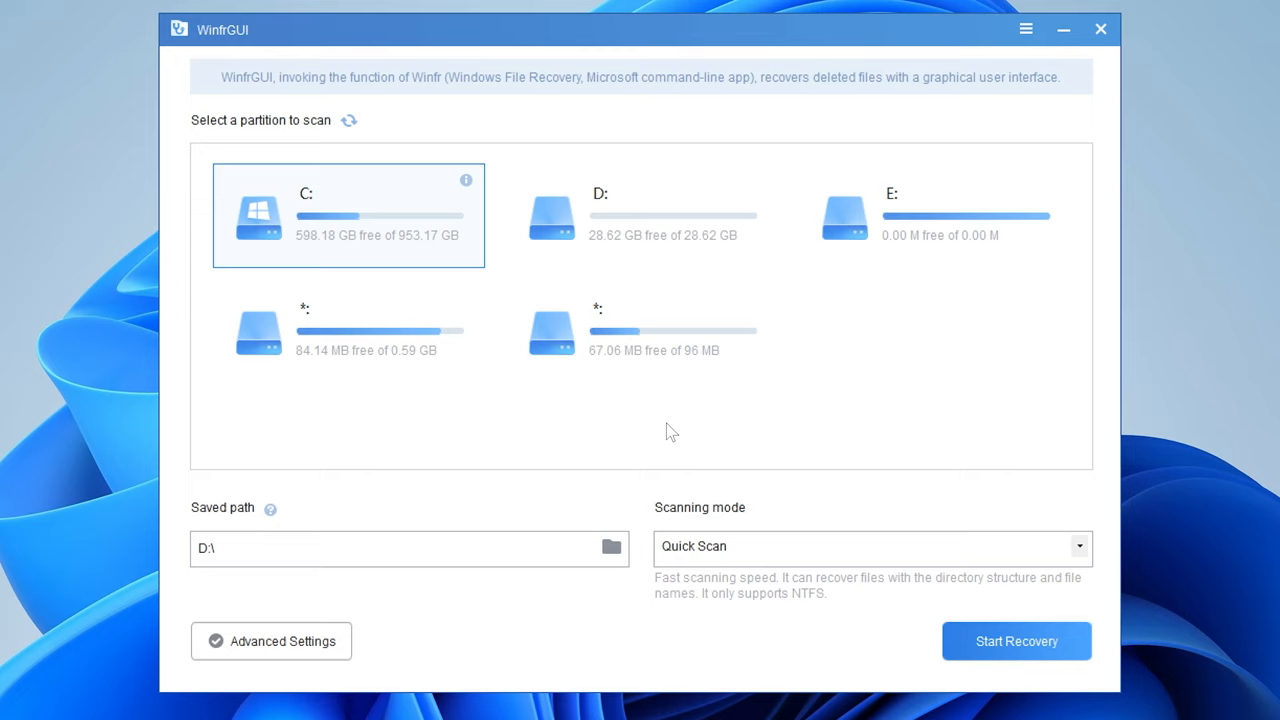
pyautogui.click(640, 214)
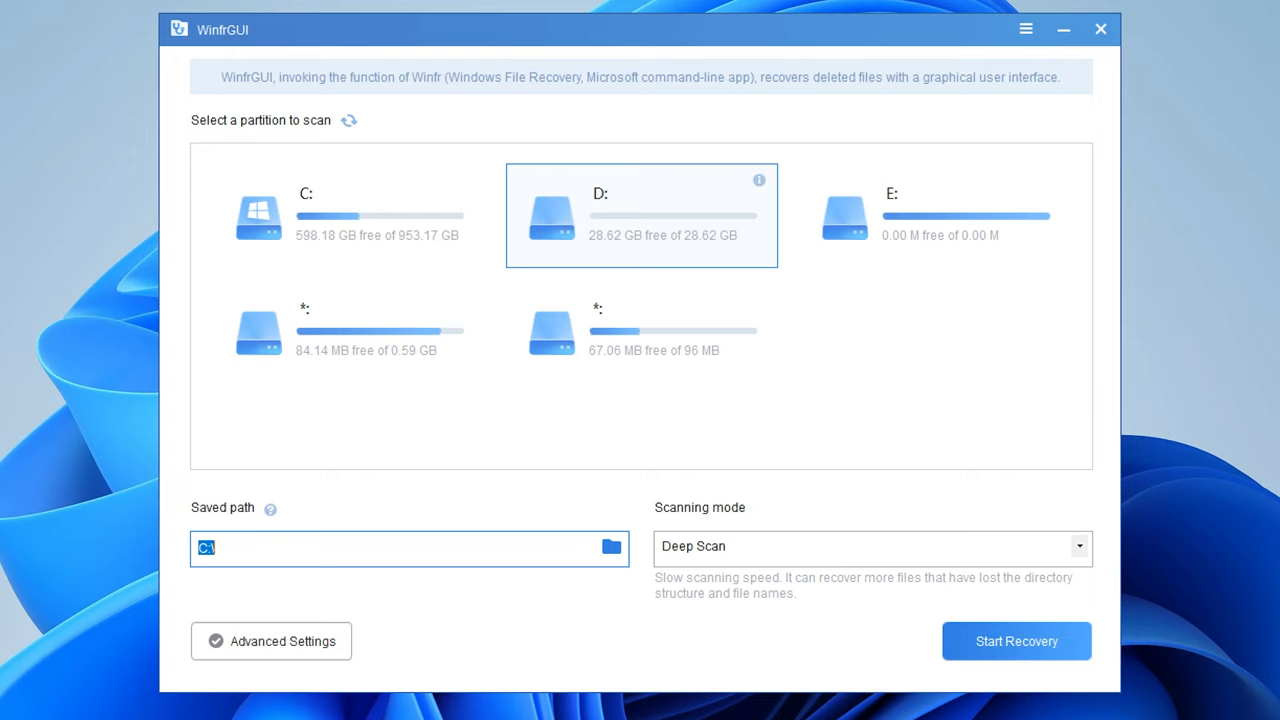
# - Create a new 'recovery' folder on the Desktop as the saved path
pyautogui.click(610, 548)
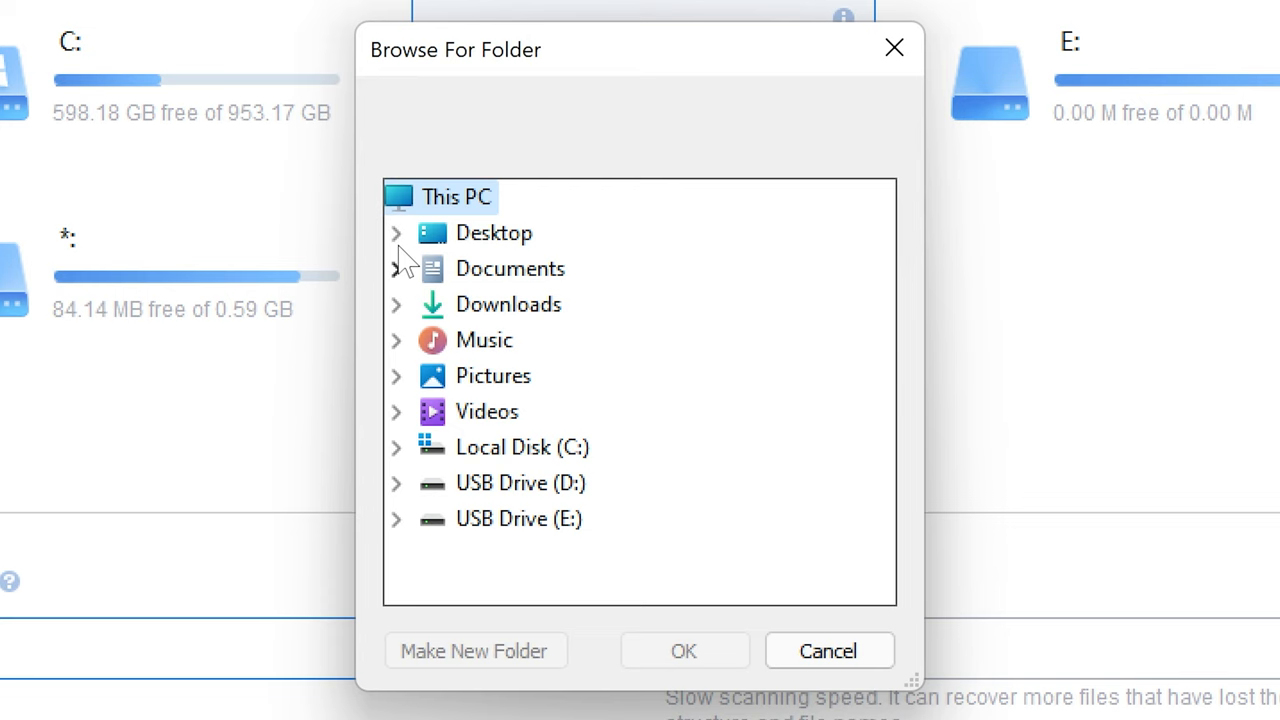
pyautogui.click(396, 232)
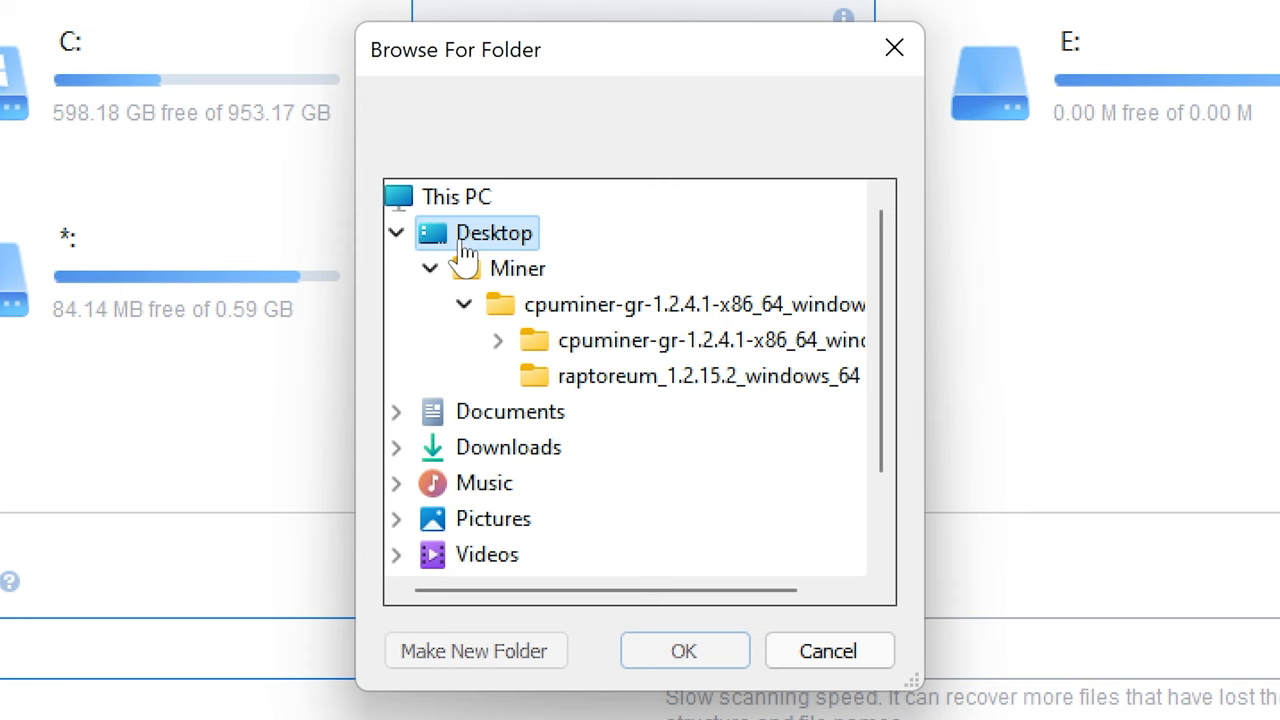
pyautogui.click(476, 650)
pyautogui.write('recovery')
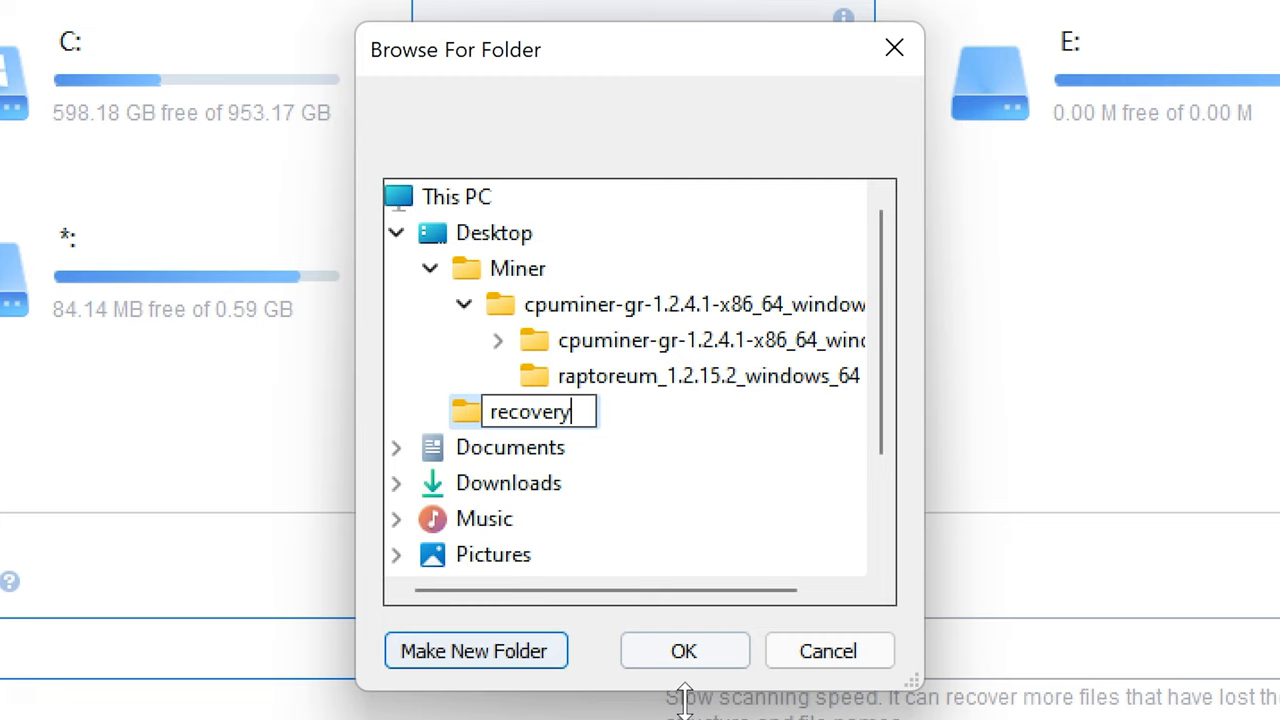
pyautogui.click(684, 650)
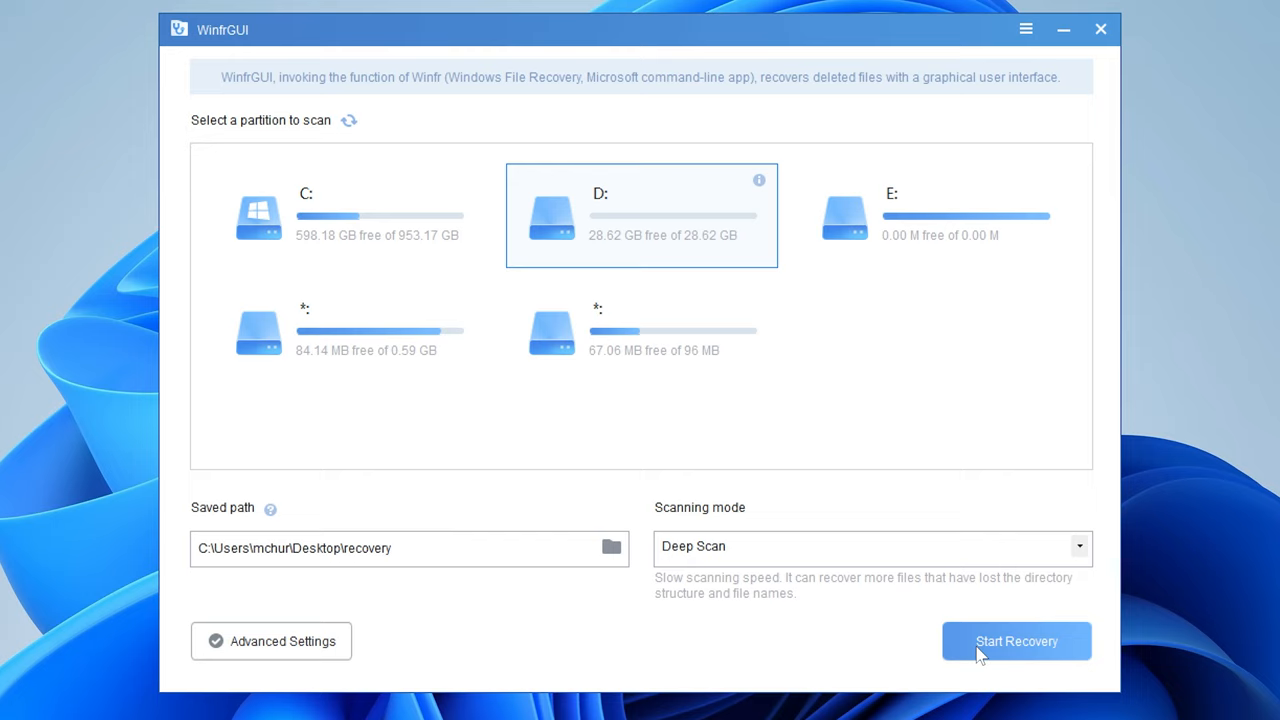
# - Start the deep scan recovery of drive D
pyautogui.click(1016, 640)
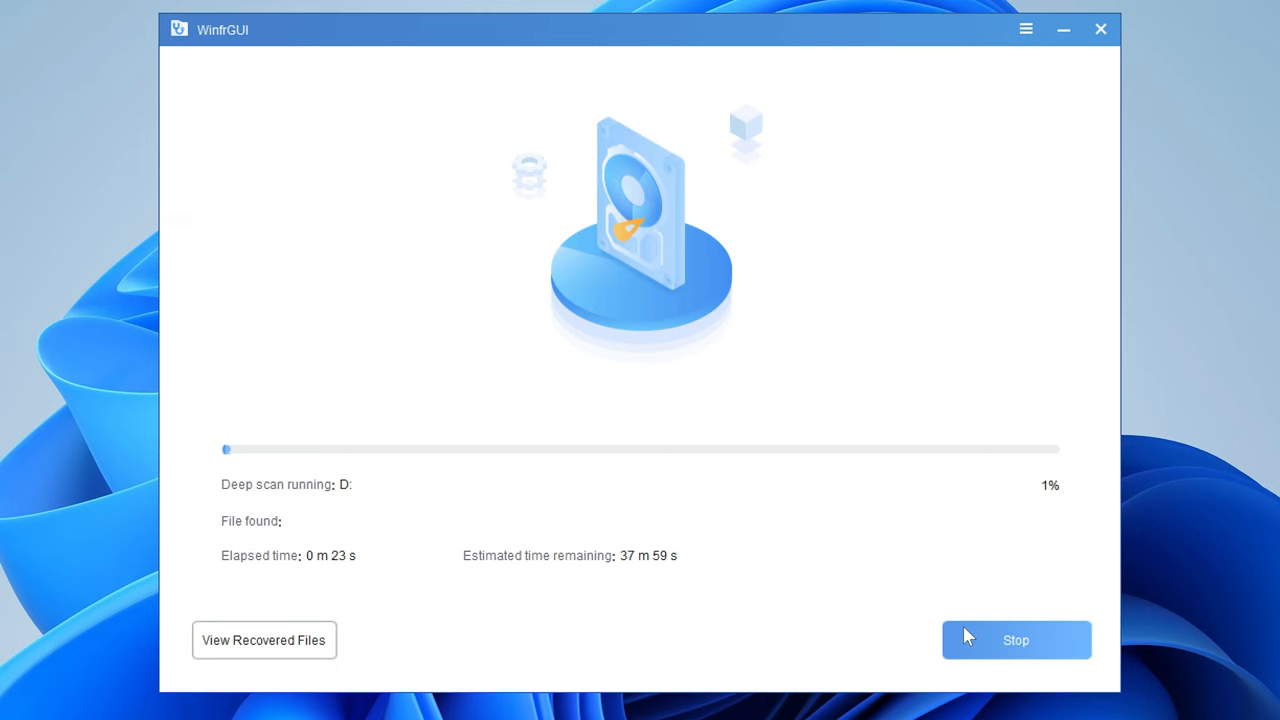
# - Browse the recovered JPG images under Deep Scan D, then return to the file-type folders
pyautogui.click(264, 640)
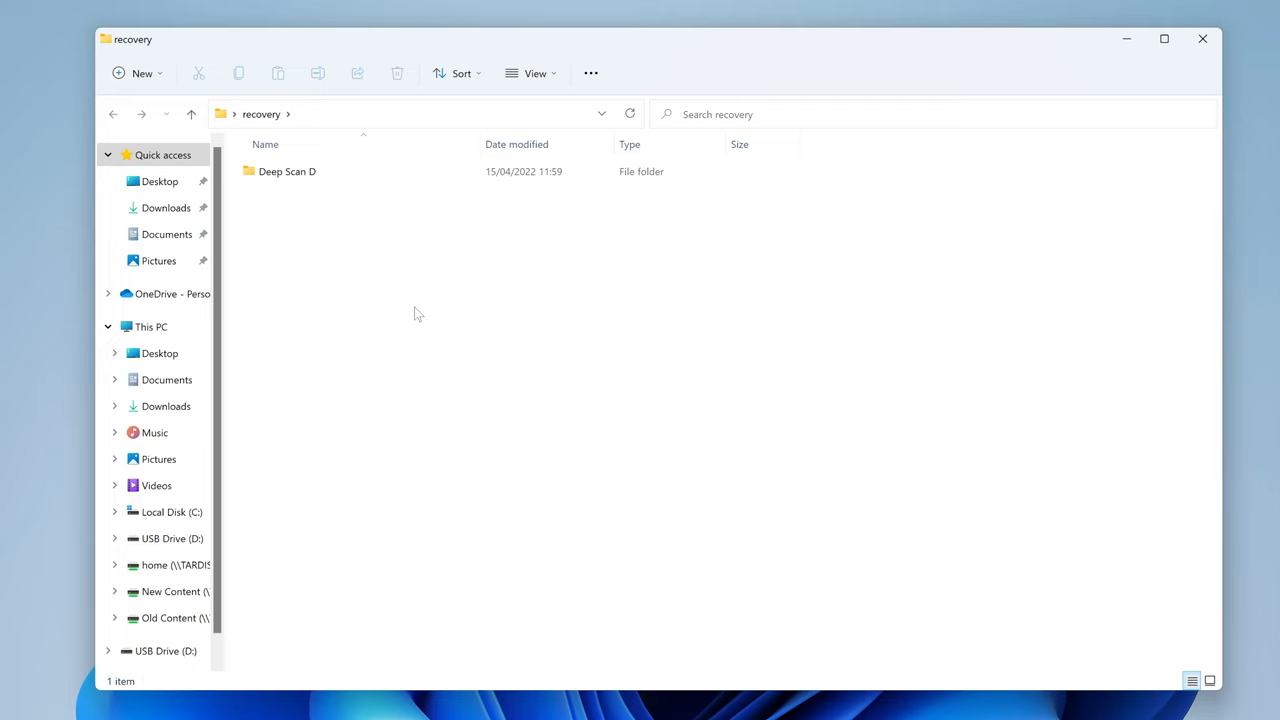
pyautogui.moveTo(288, 172)
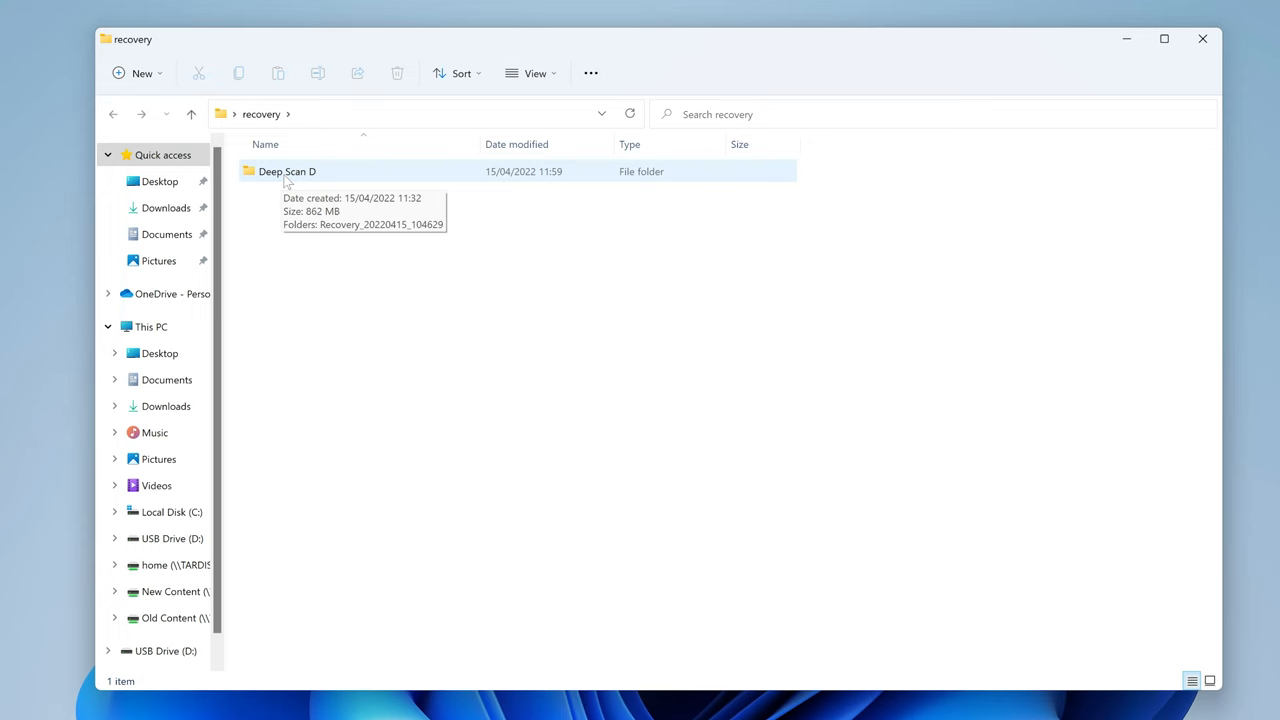
pyautogui.doubleClick(288, 172)
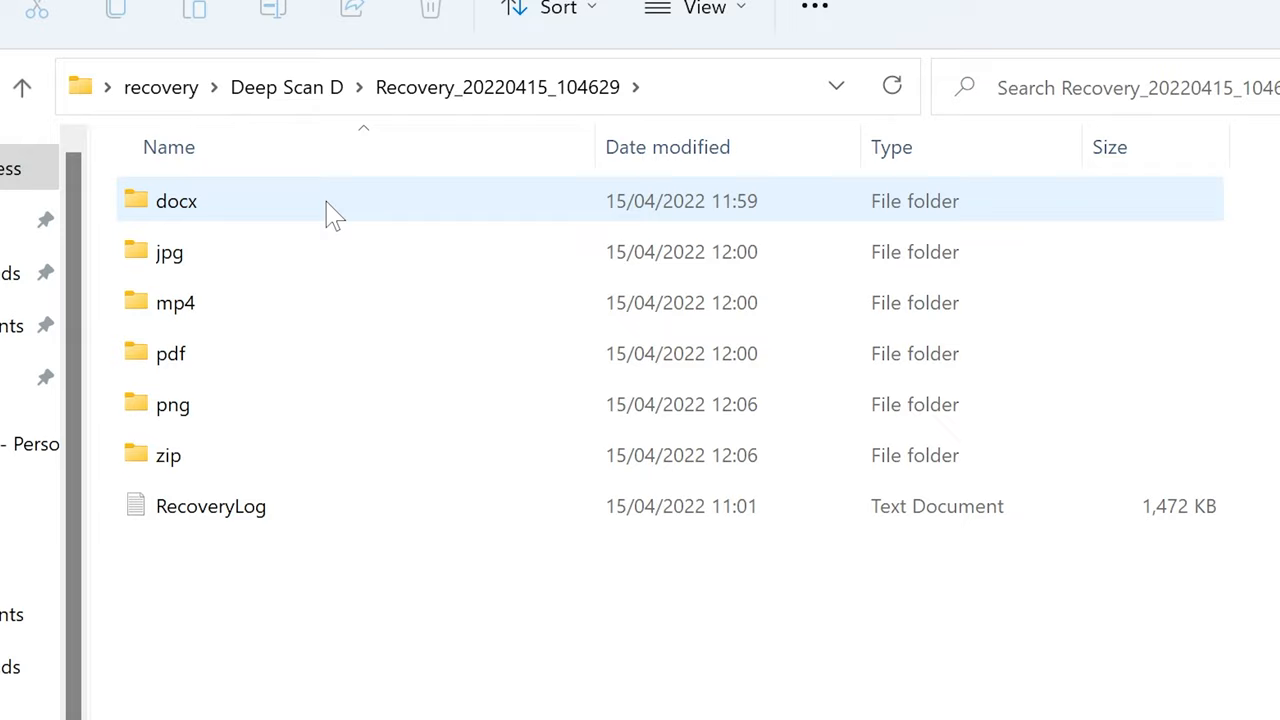
pyautogui.moveTo(310, 216)
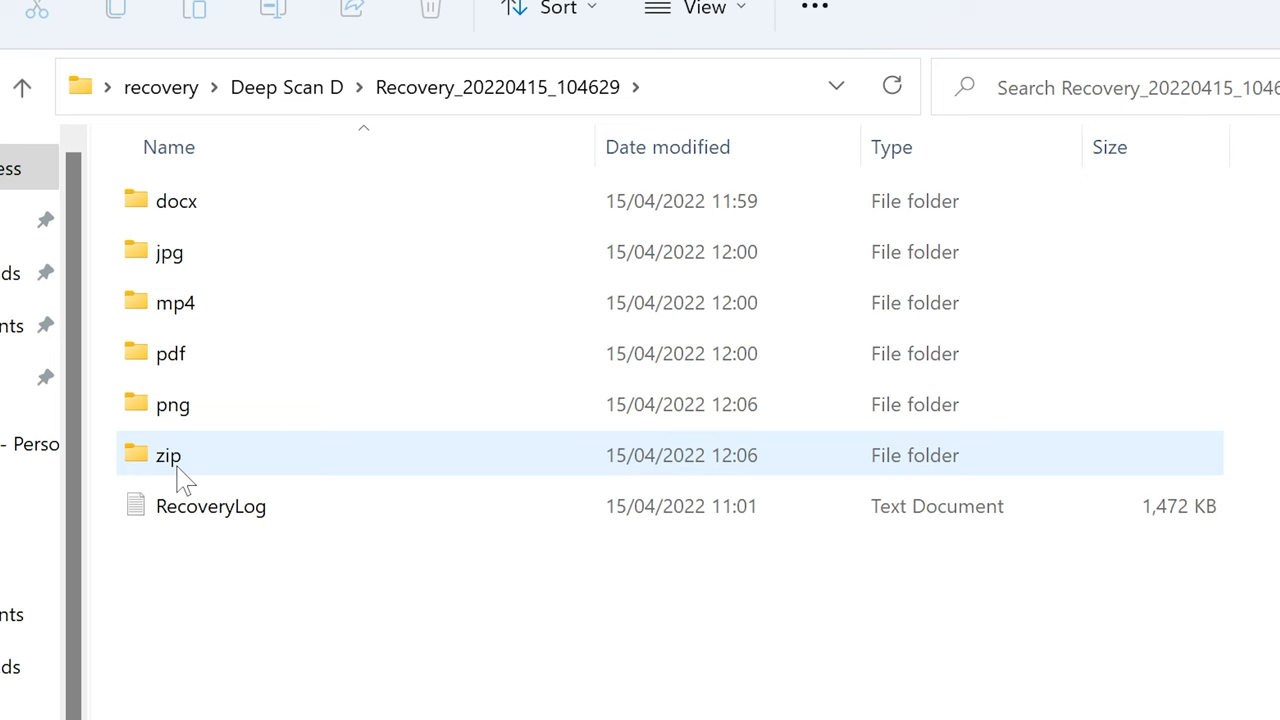
pyautogui.doubleClick(168, 252)
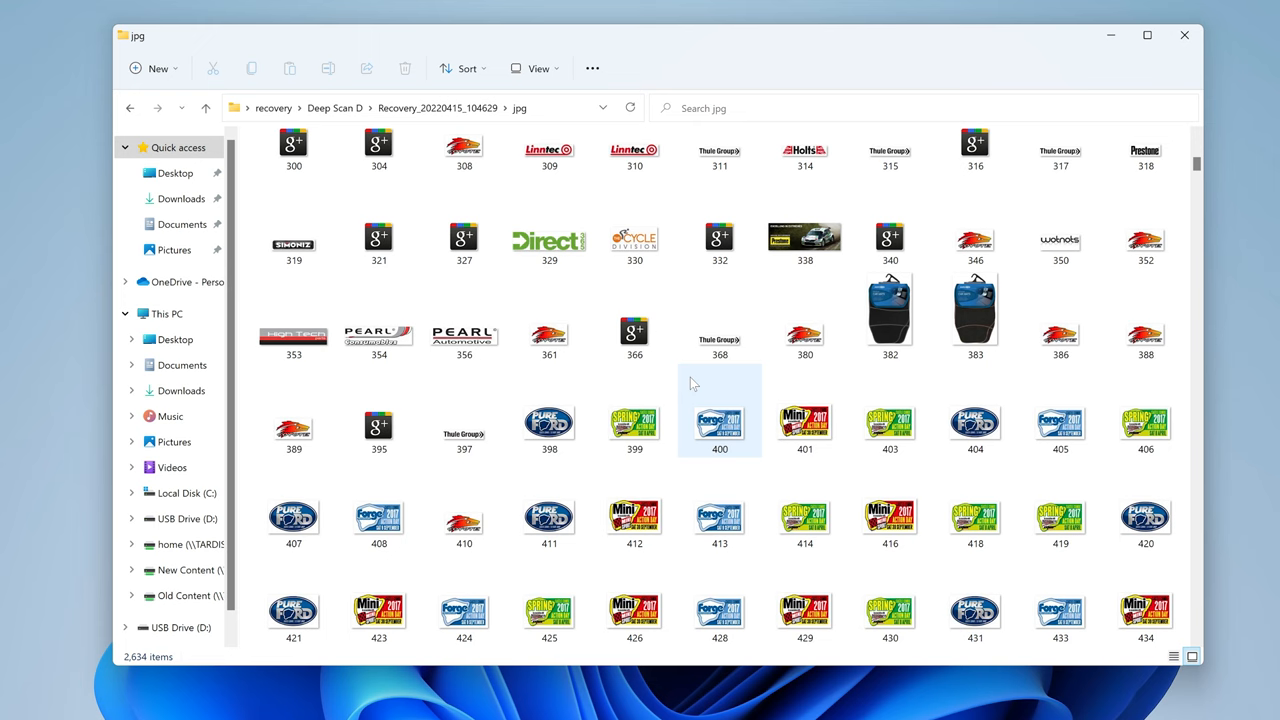
pyautogui.scroll(-3)
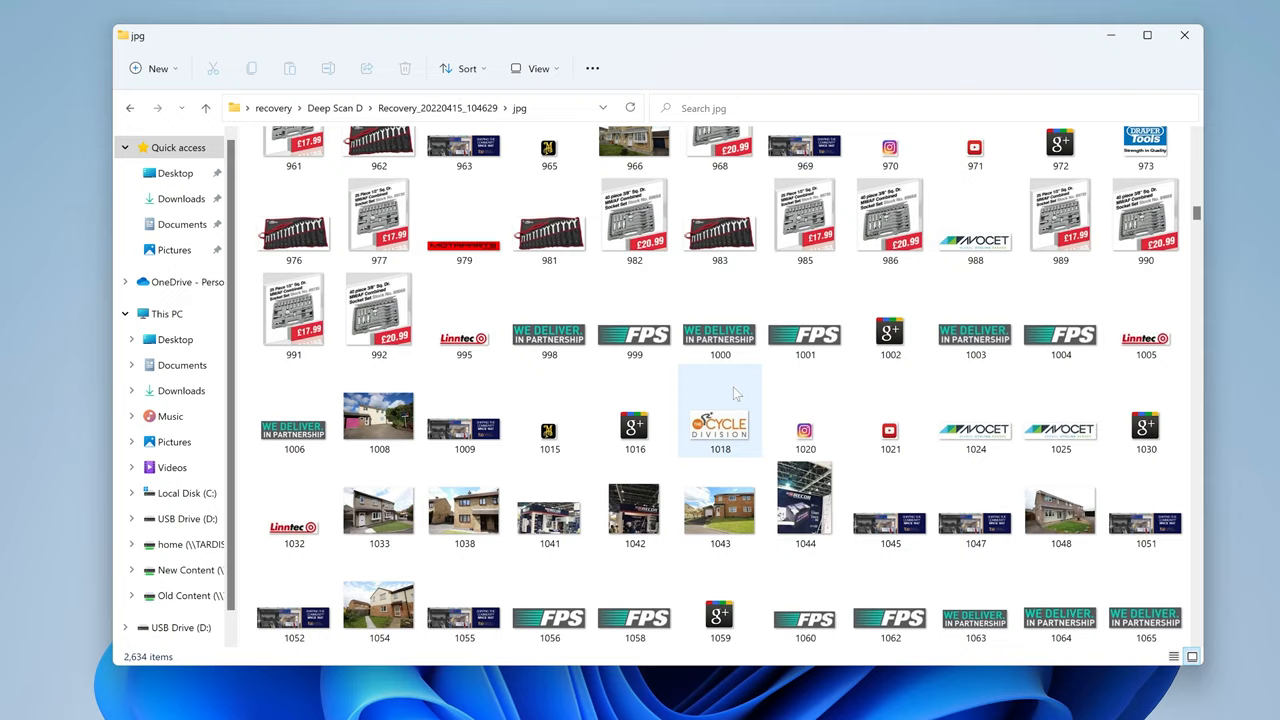
pyautogui.click(204, 108)
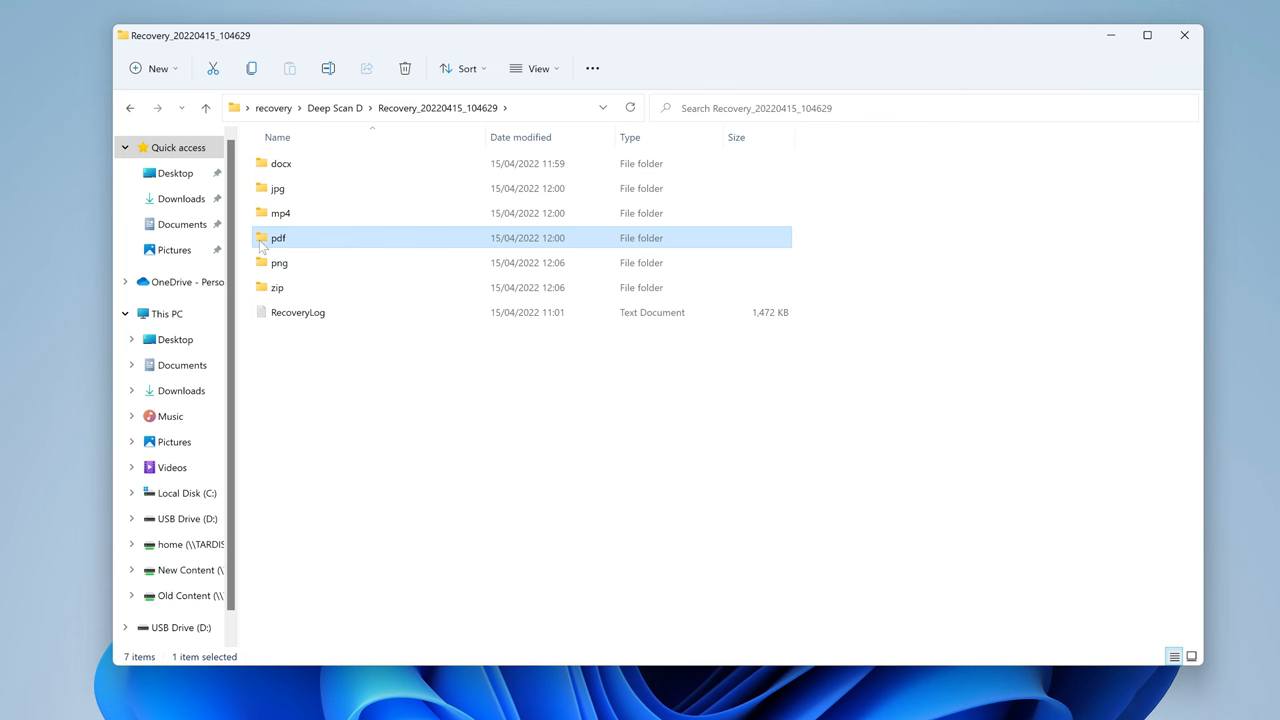
# - View the recovered pdf files (507 items) and bring WinfrGUI back to the front
pyautogui.doubleClick(276, 236)
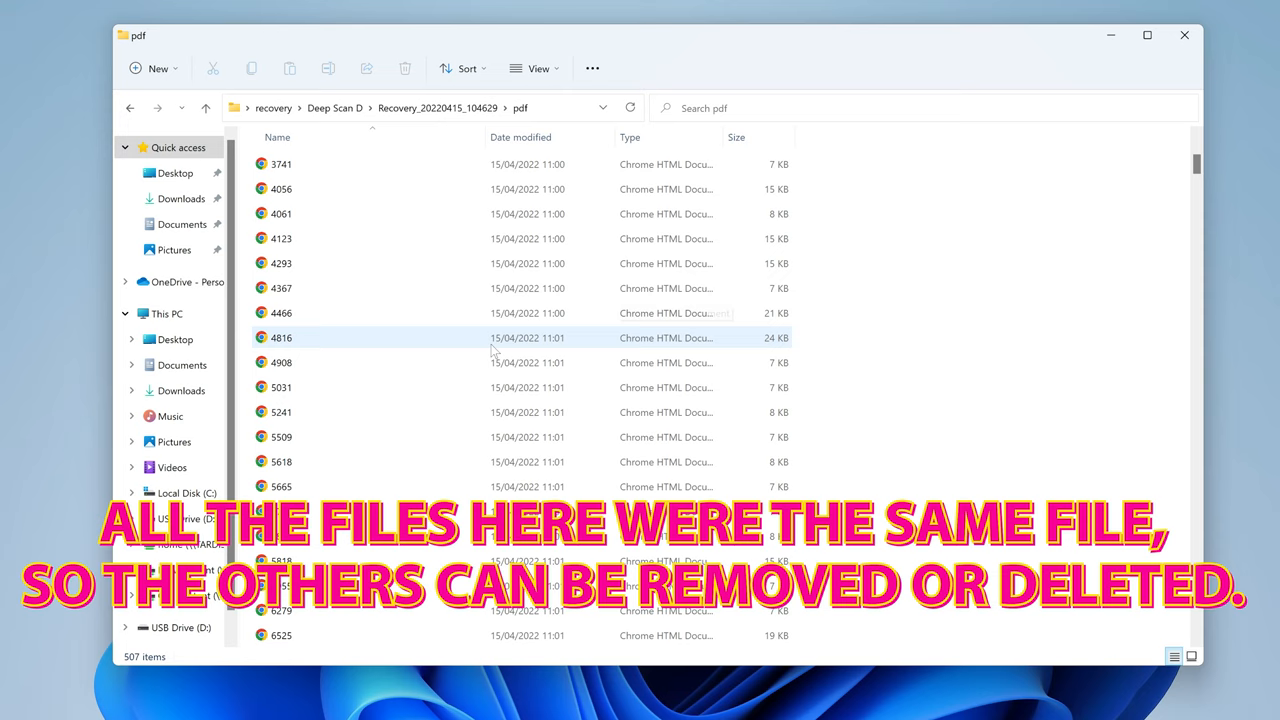
pyautogui.click(280, 288)
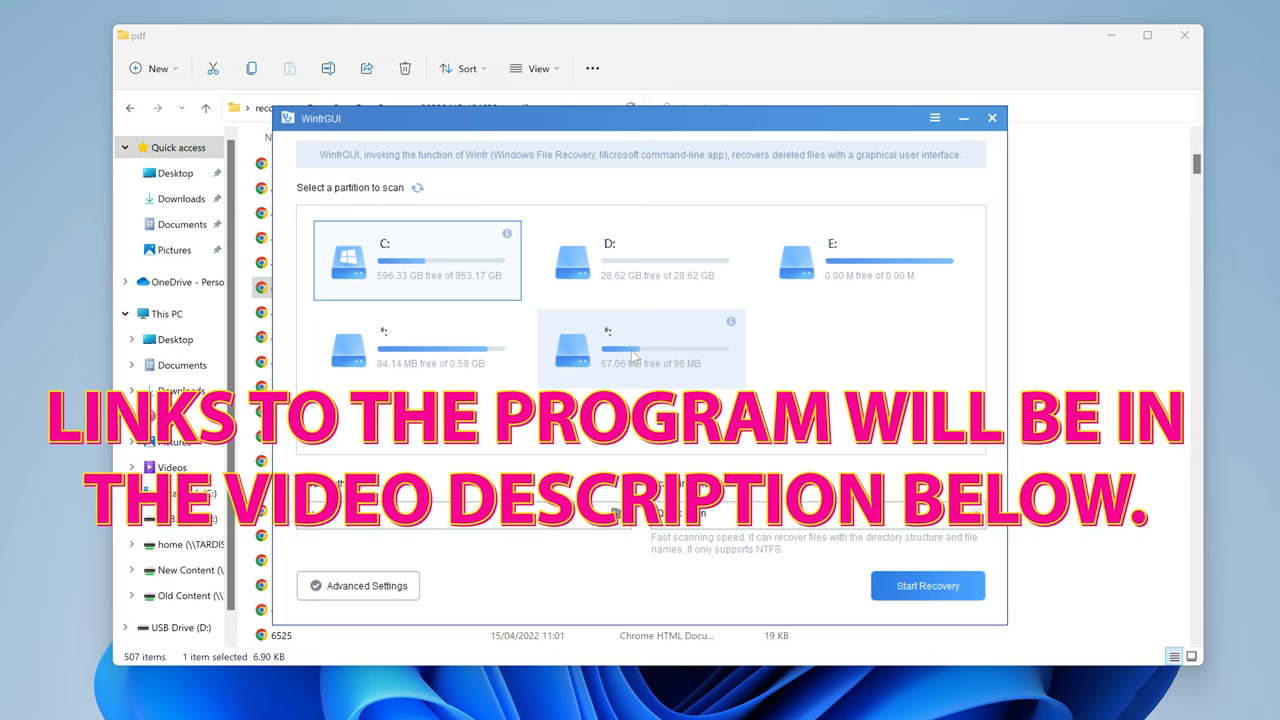
pyautogui.moveTo(570, 344)
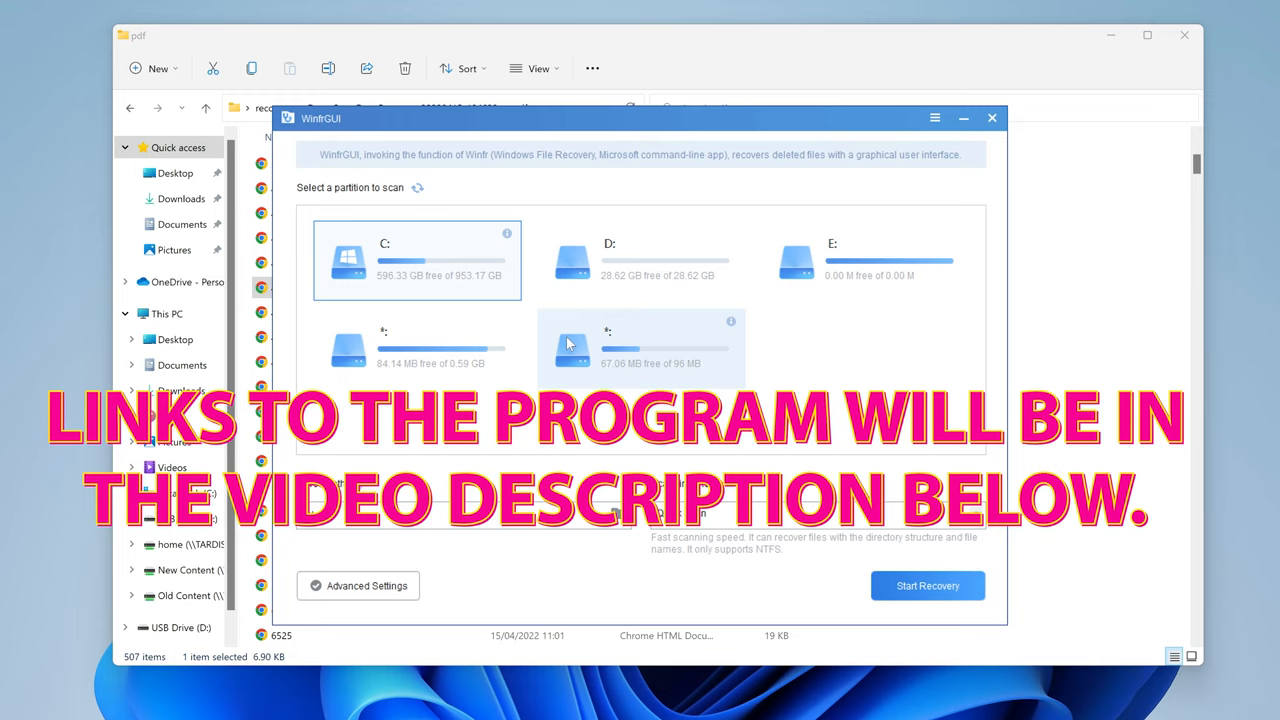